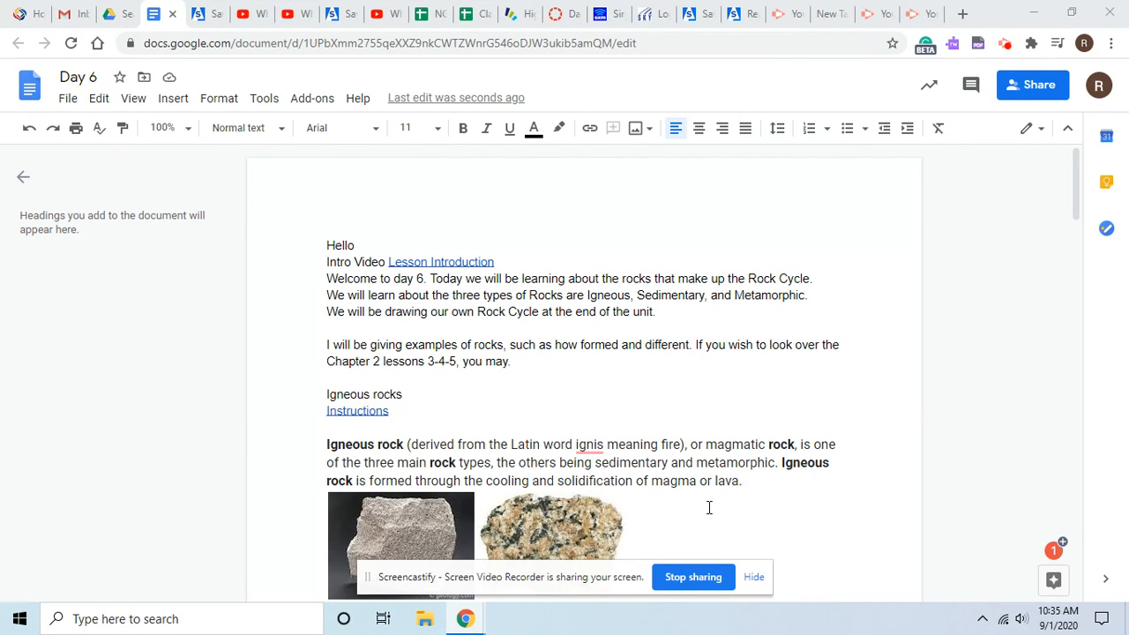
{"action": "left_click", "coordinate": [192, 14]}
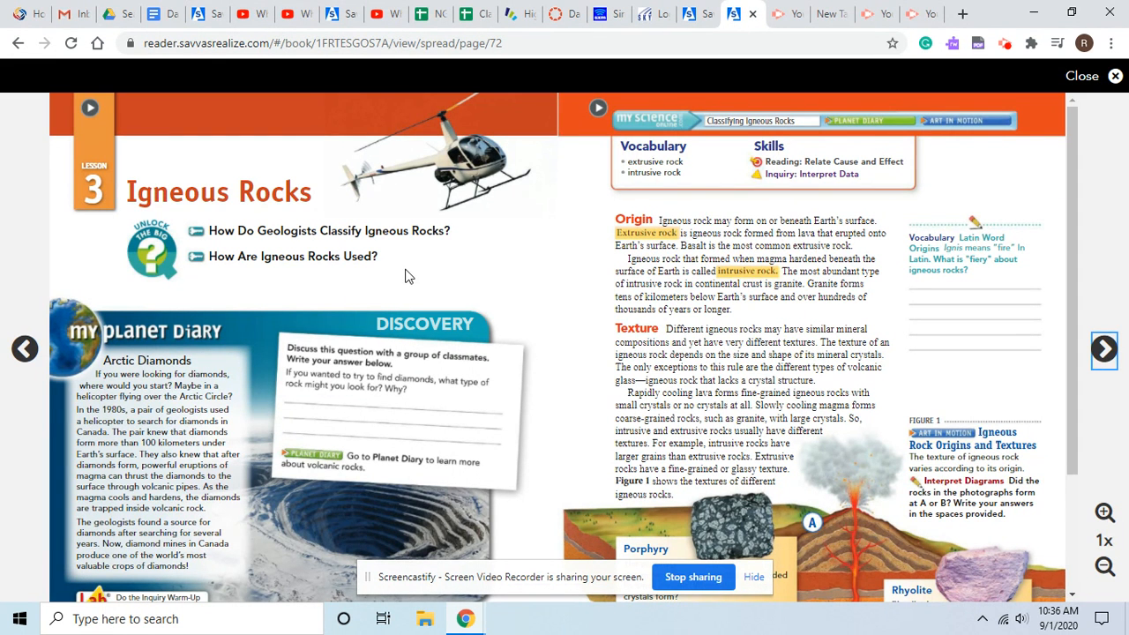
{"action": "left_click", "coordinate": [154, 13]}
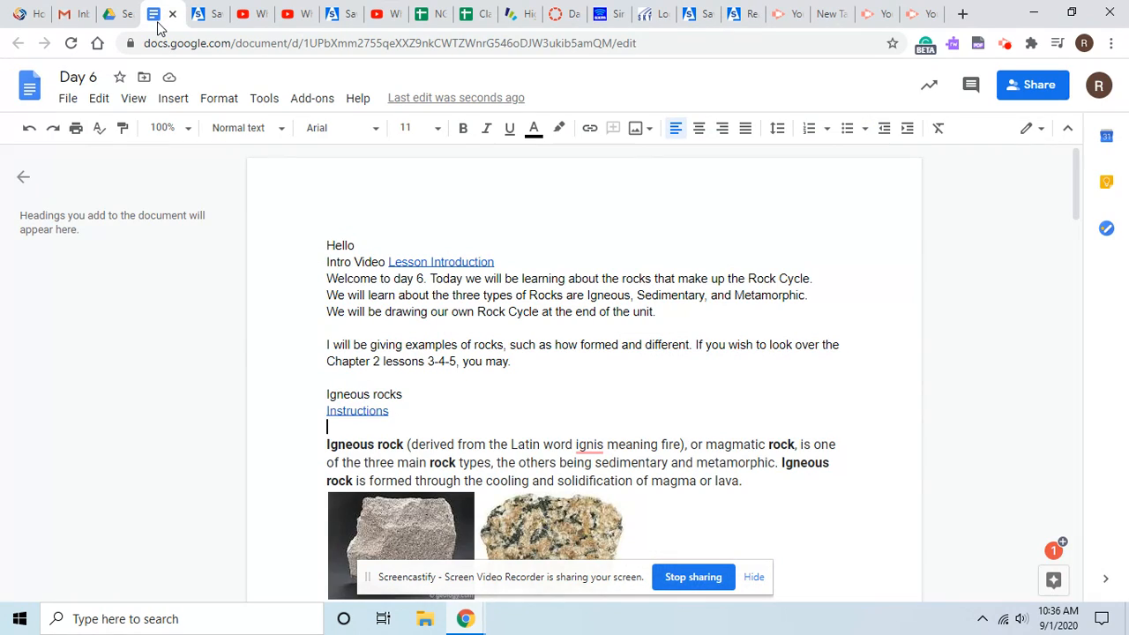
{"action": "mouse_move", "coordinate": [607, 390]}
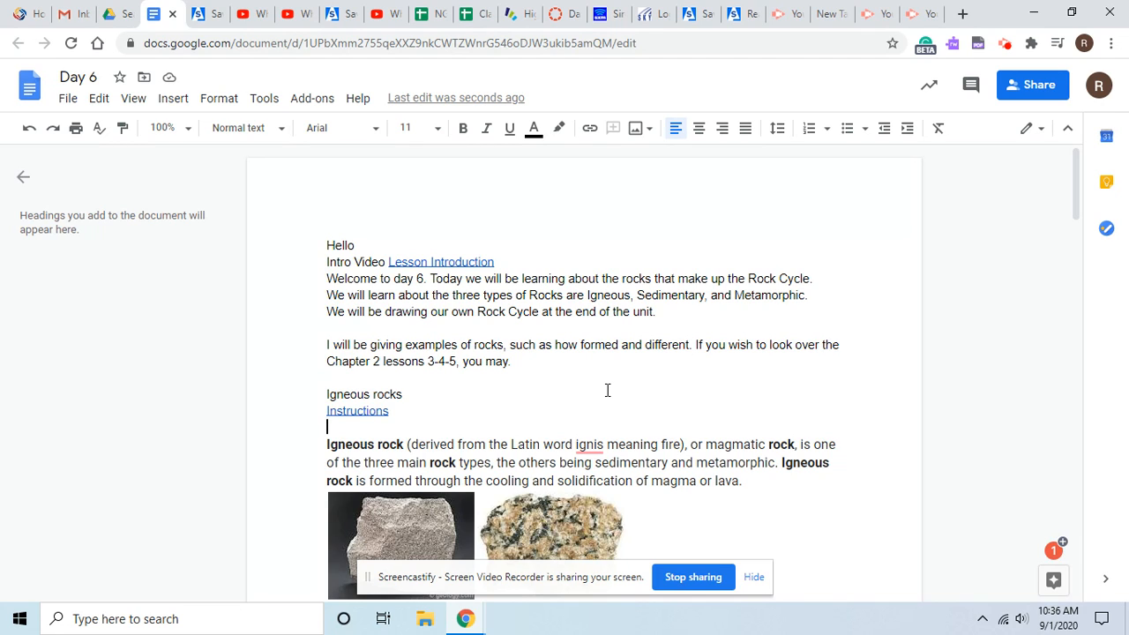
{"action": "mouse_move", "coordinate": [735, 386]}
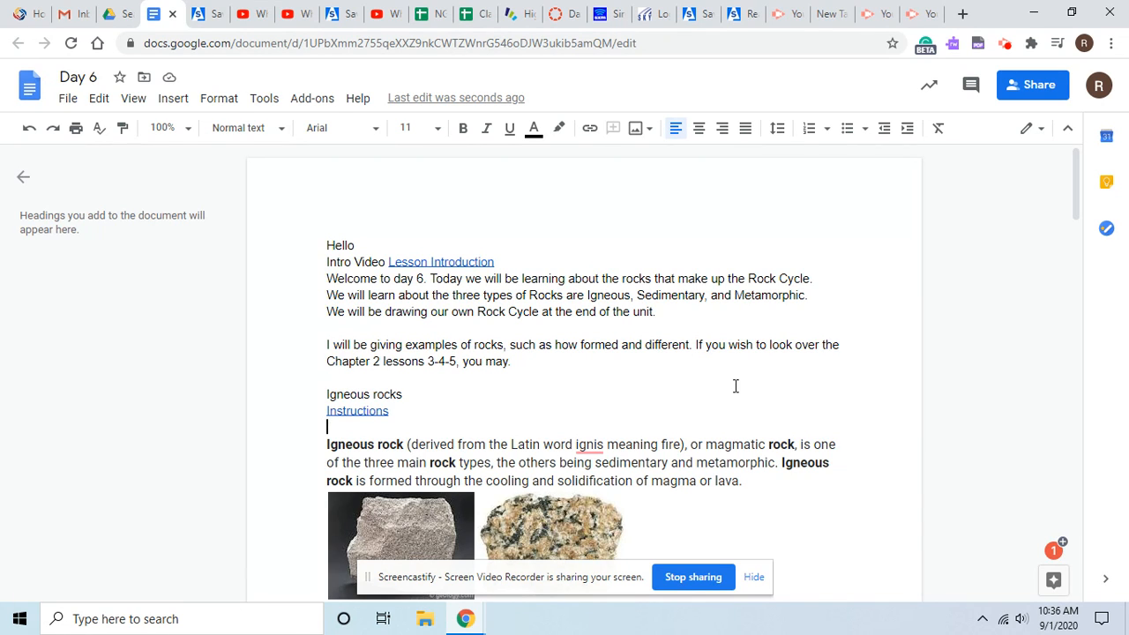